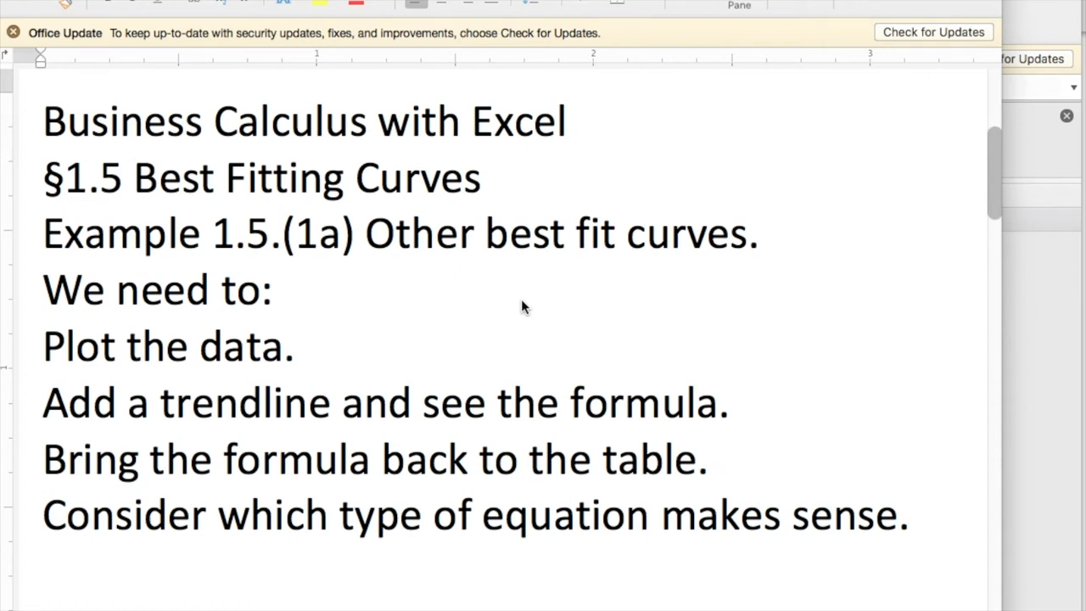
{"action": "mouse_move", "coordinate": [928, 211]}
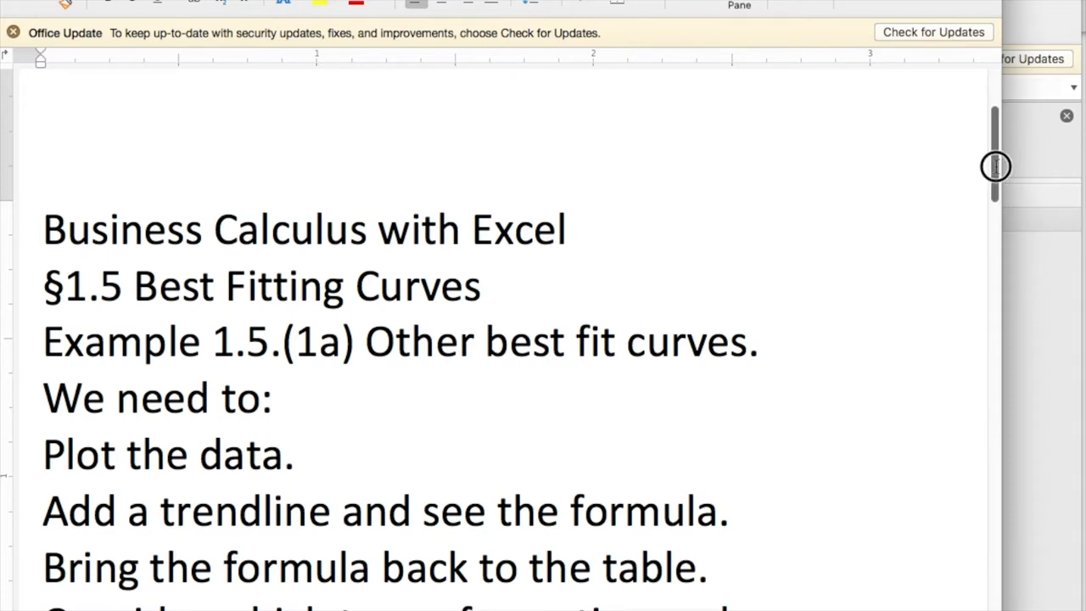
- Insert a second Widgets Produced scatter chart and place it to the right of the first
{"action": "scroll", "scroll_direction": "down", "scroll_amount": 3}
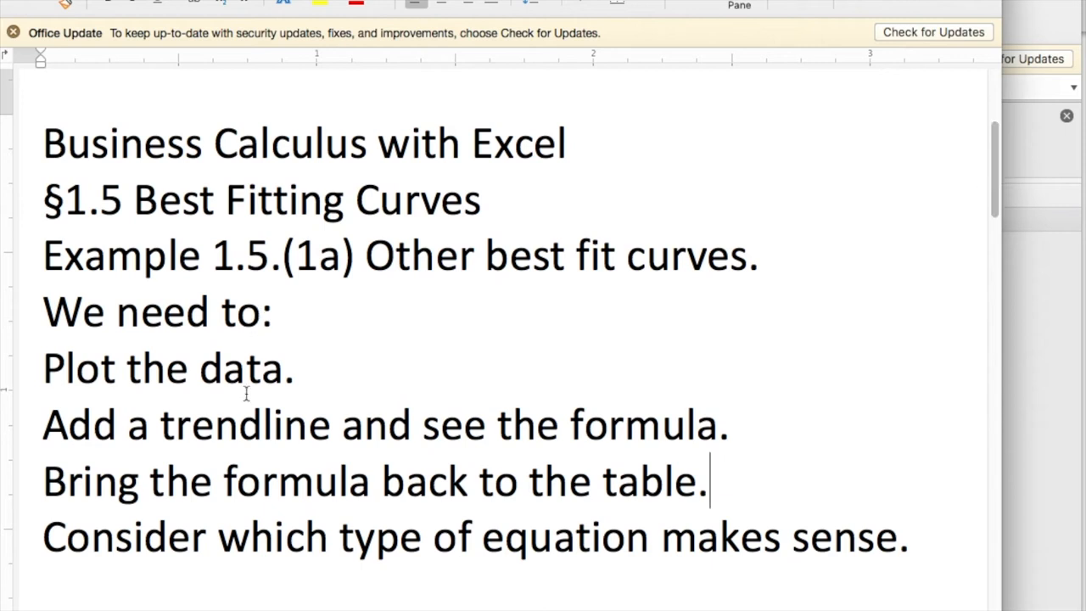
{"action": "mouse_move", "coordinate": [305, 432]}
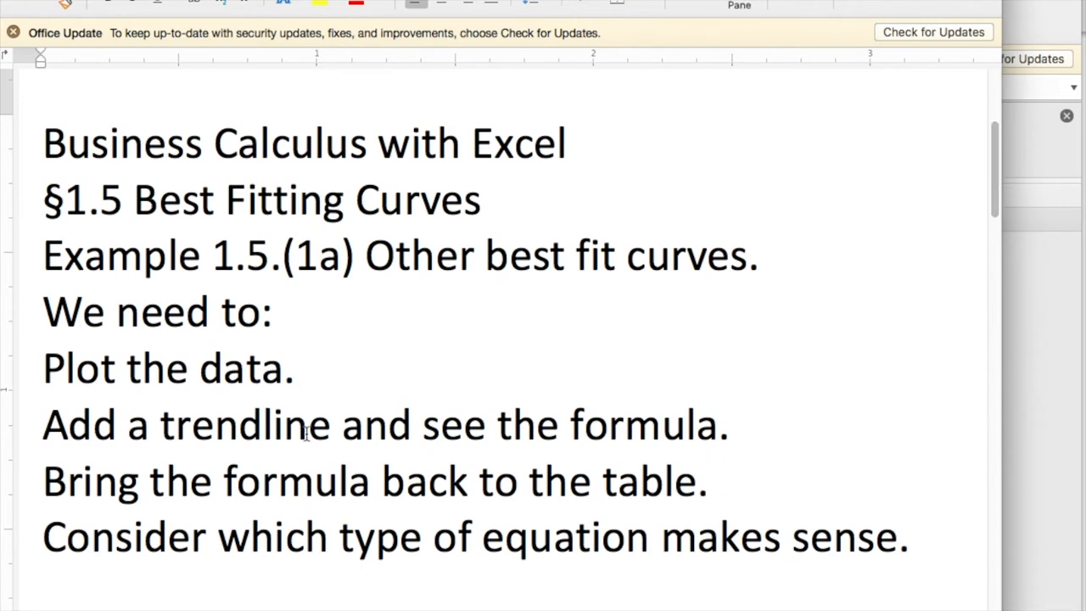
{"action": "mouse_move", "coordinate": [309, 483]}
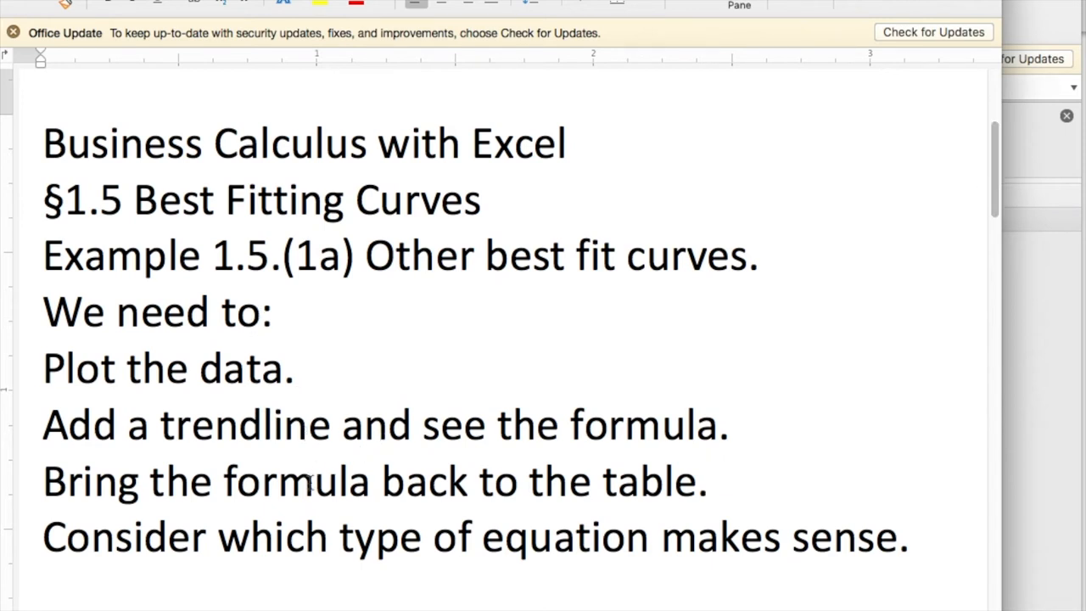
{"action": "left_click", "coordinate": [711, 482]}
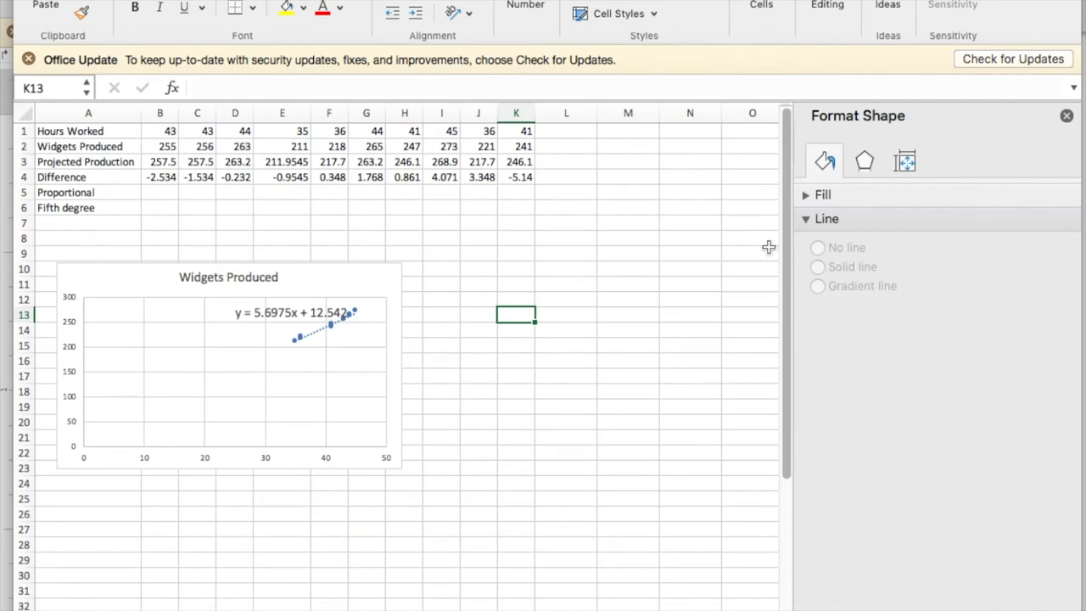
{"action": "mouse_move", "coordinate": [306, 323]}
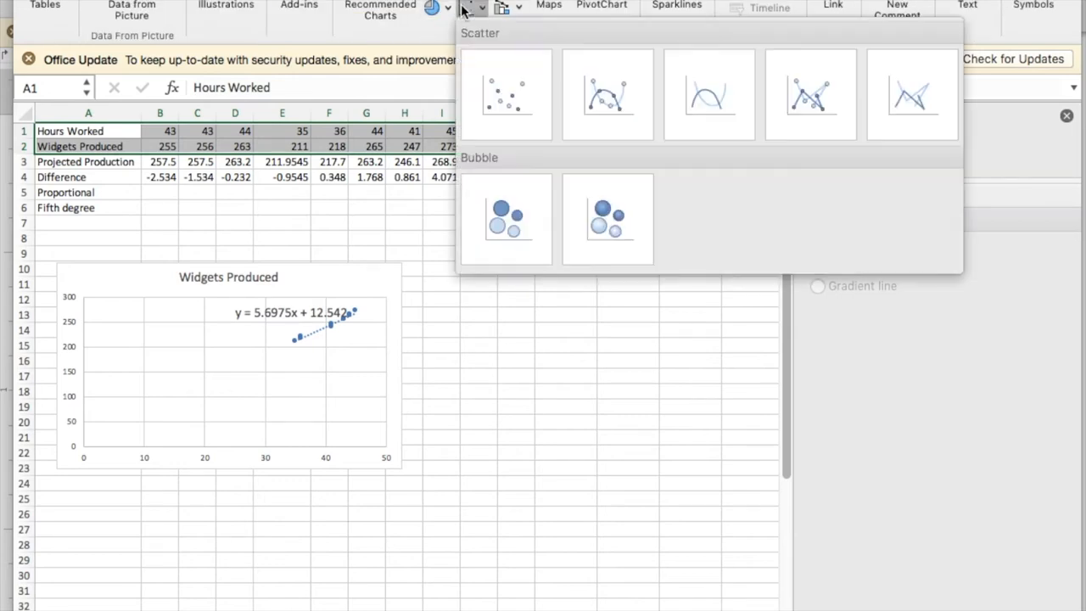
{"action": "left_click", "coordinate": [506, 95]}
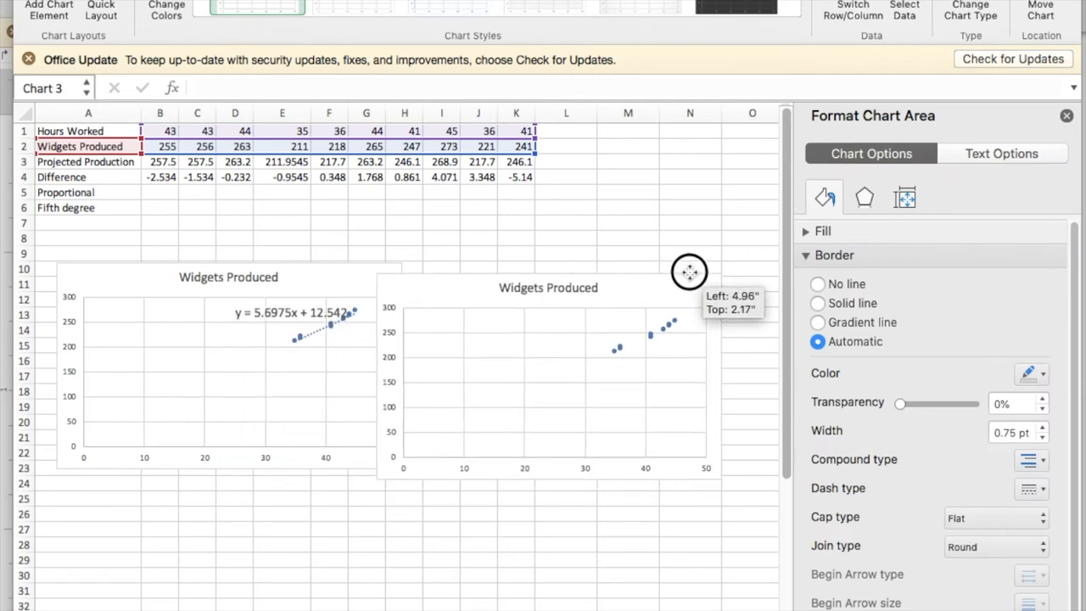
{"action": "left_click_drag", "start_coordinate": [689, 271], "coordinate": [721, 261]}
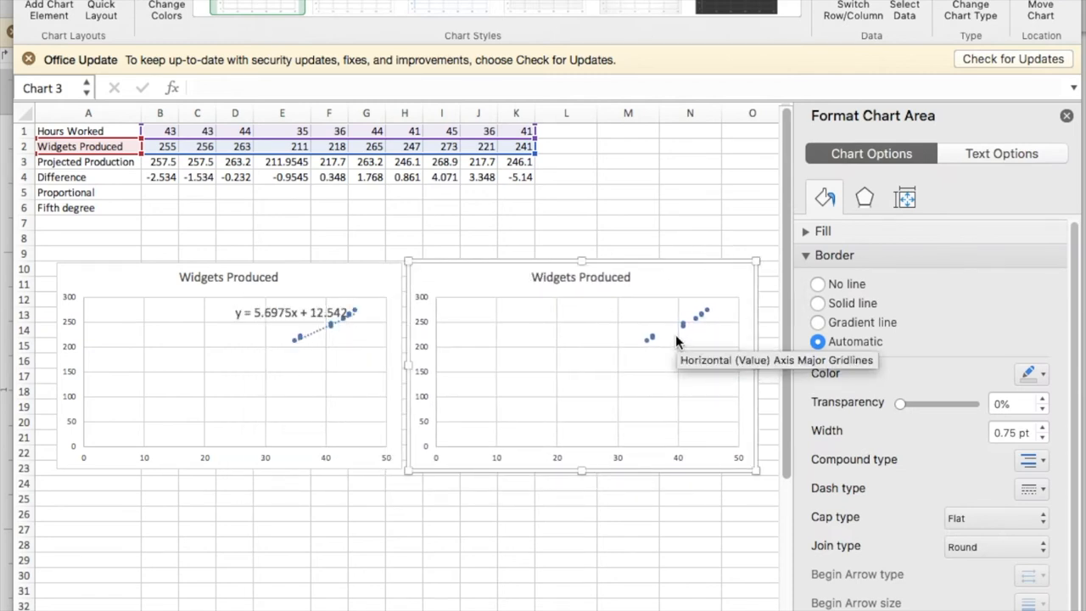
- Add a linear trendline to the second chart with intercept set at 0, showing y = 6.0026x
{"action": "right_click", "coordinate": [678, 339]}
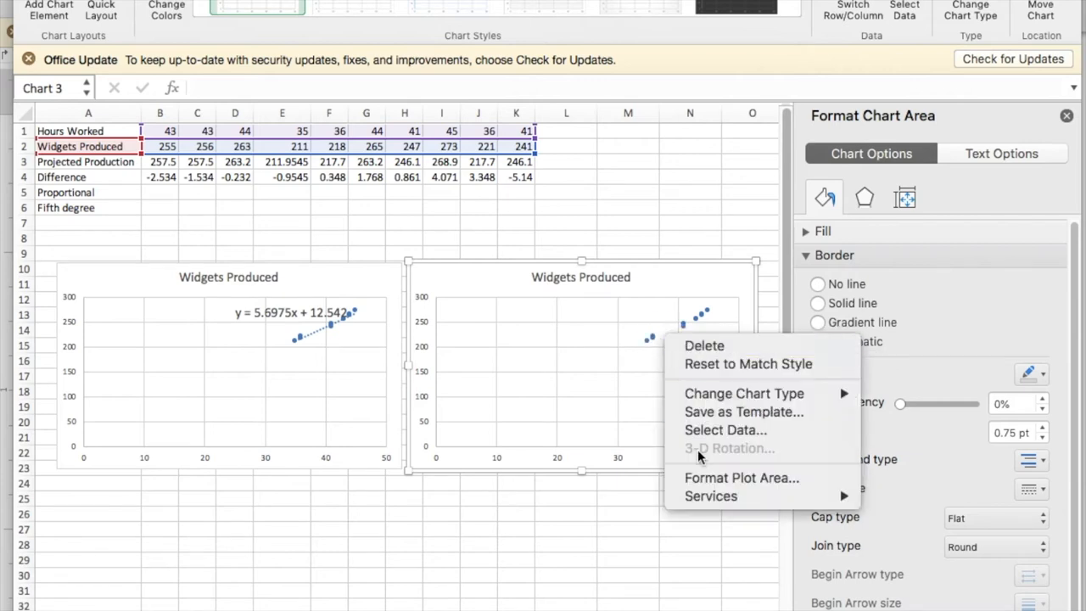
{"action": "mouse_move", "coordinate": [748, 363]}
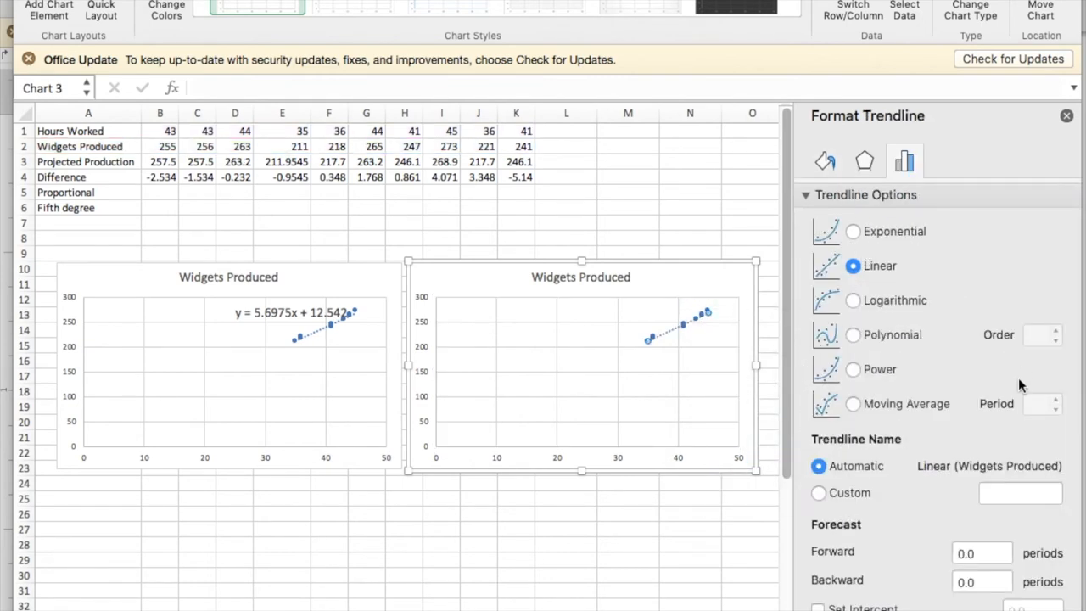
{"action": "left_click", "coordinate": [818, 607]}
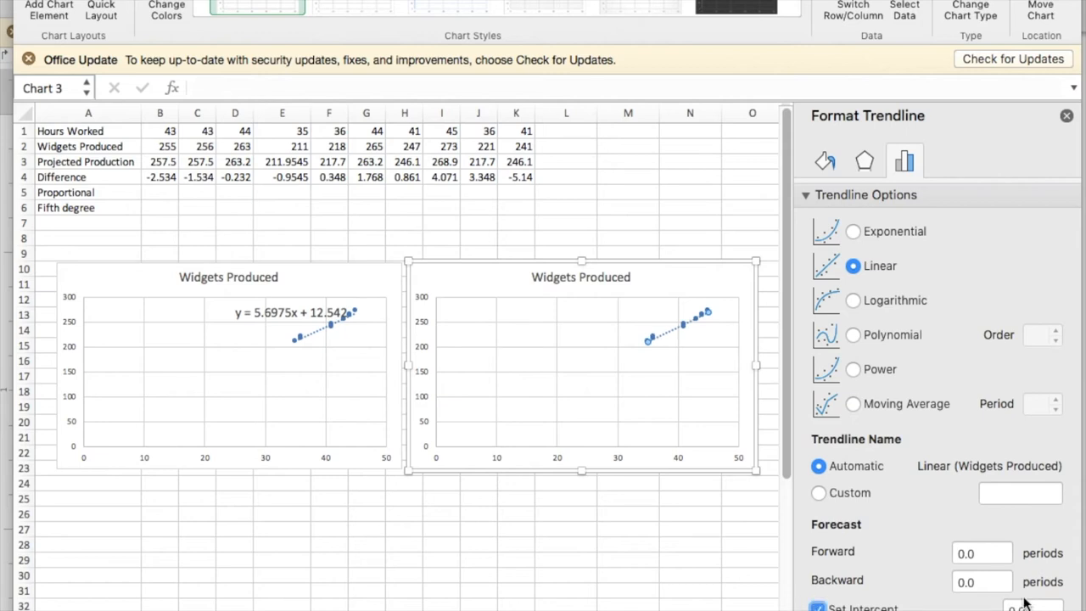
{"action": "mouse_move", "coordinate": [648, 538]}
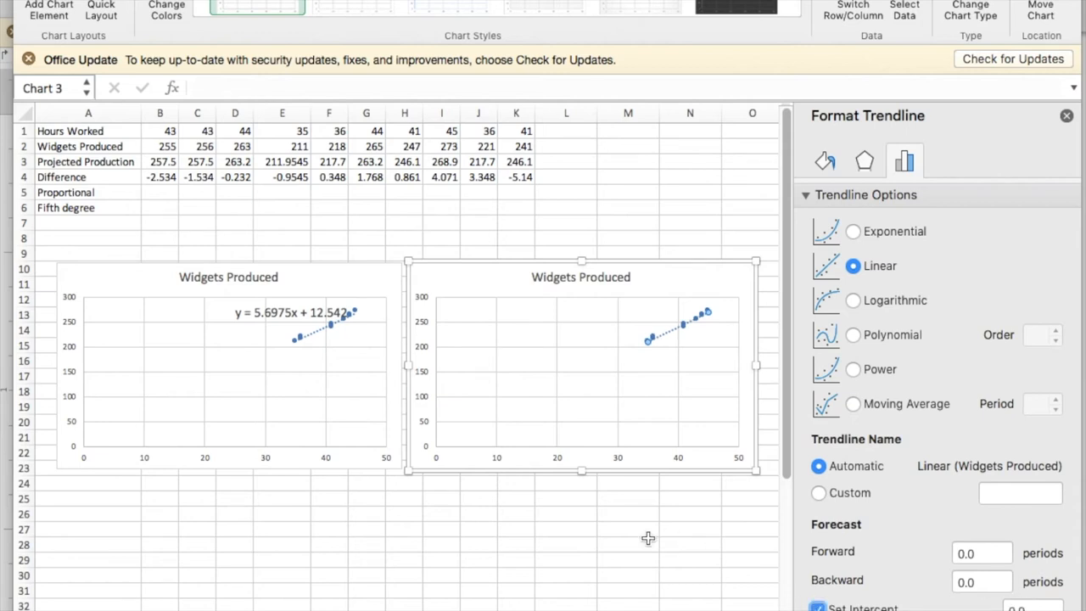
{"action": "mouse_move", "coordinate": [431, 450]}
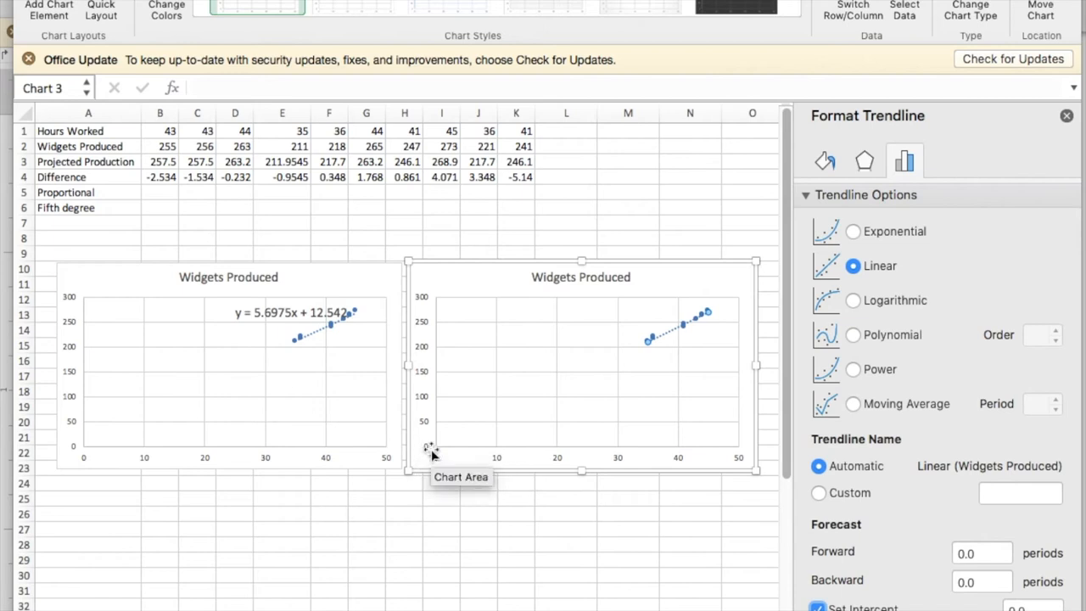
{"action": "mouse_move", "coordinate": [431, 449]}
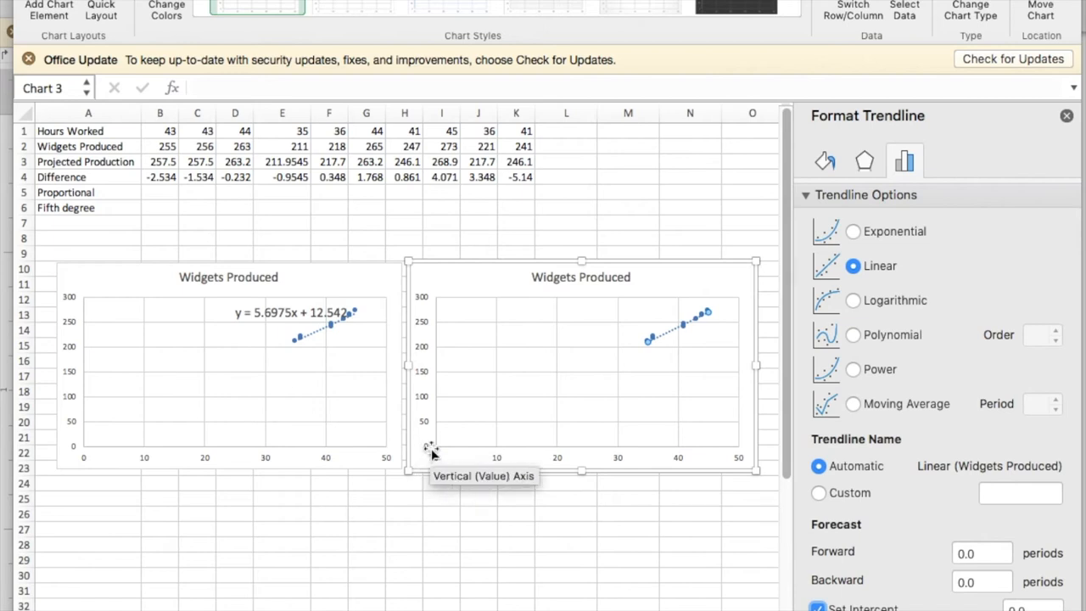
{"action": "mouse_move", "coordinate": [908, 539]}
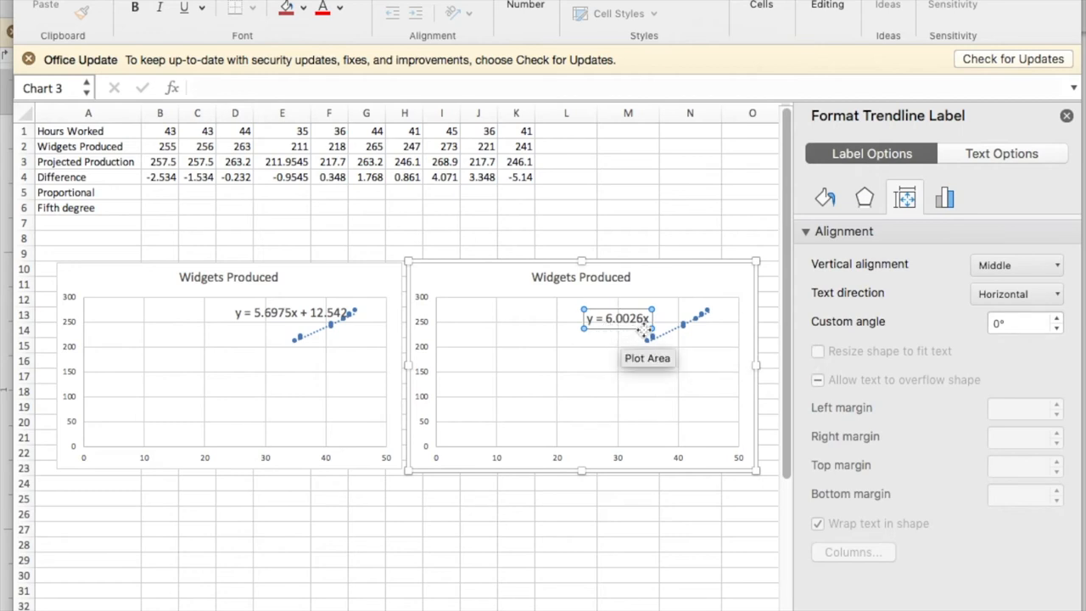
- Enter =6.0026*B1 in the Proportional row, fill across to K, formatted to one decimal place
{"action": "left_click", "coordinate": [597, 319]}
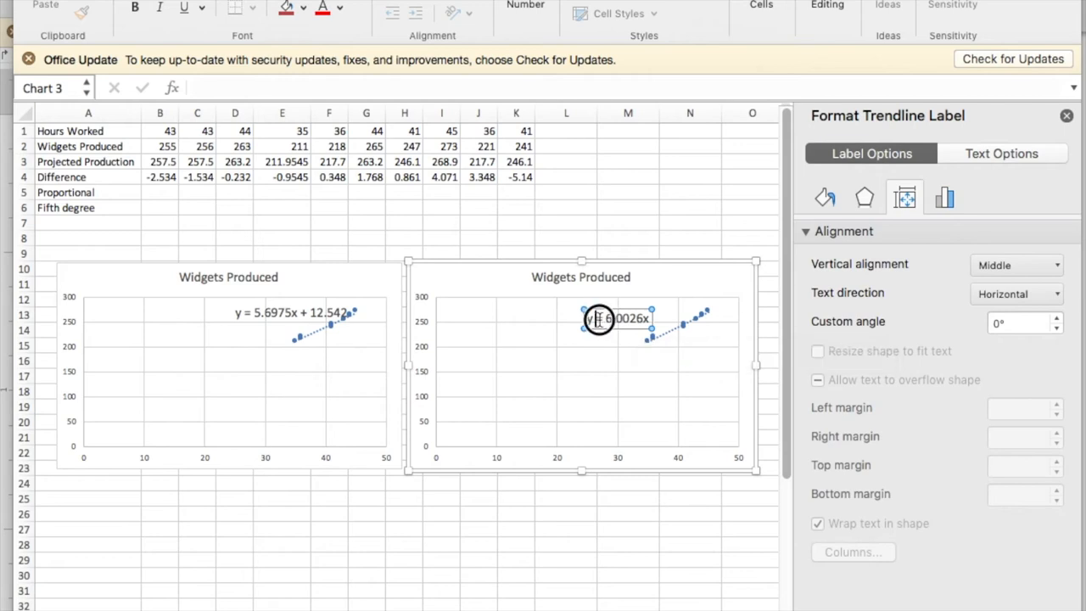
{"action": "left_click", "coordinate": [597, 319]}
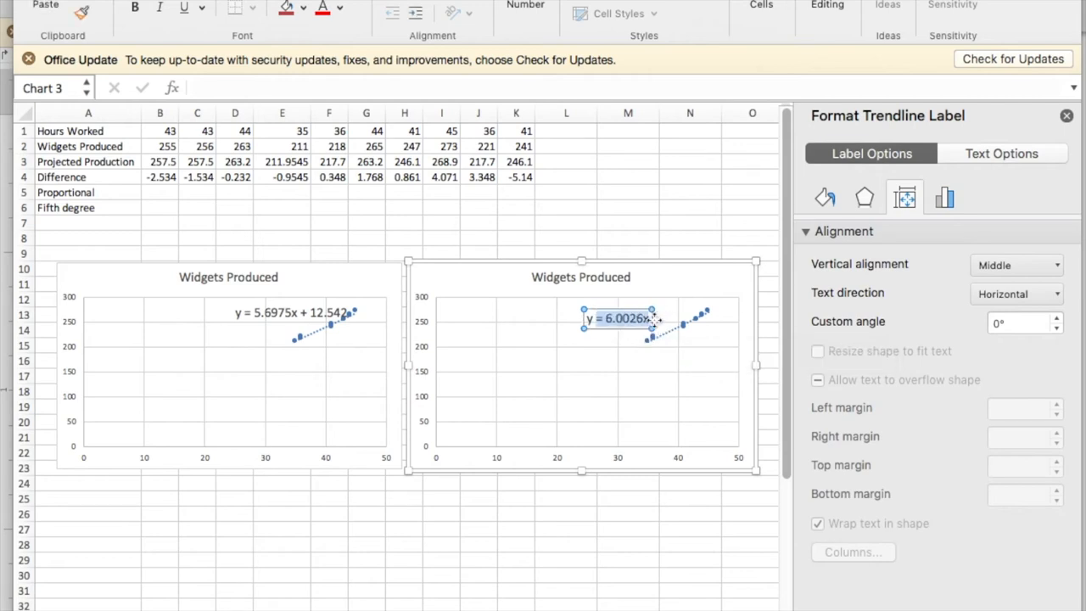
{"action": "left_click", "coordinate": [159, 192]}
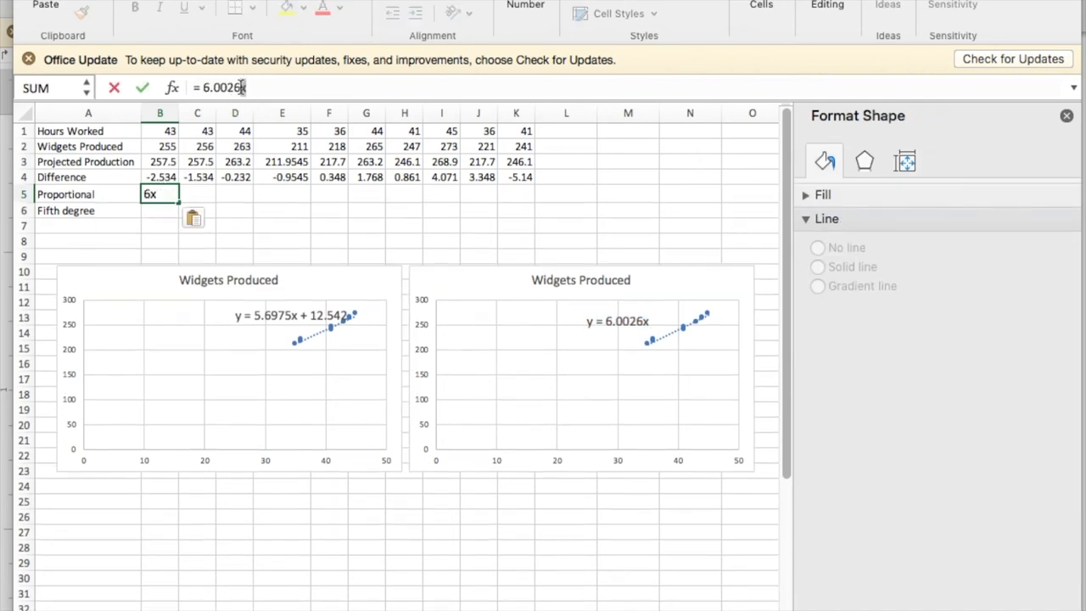
{"action": "type", "text": "*"}
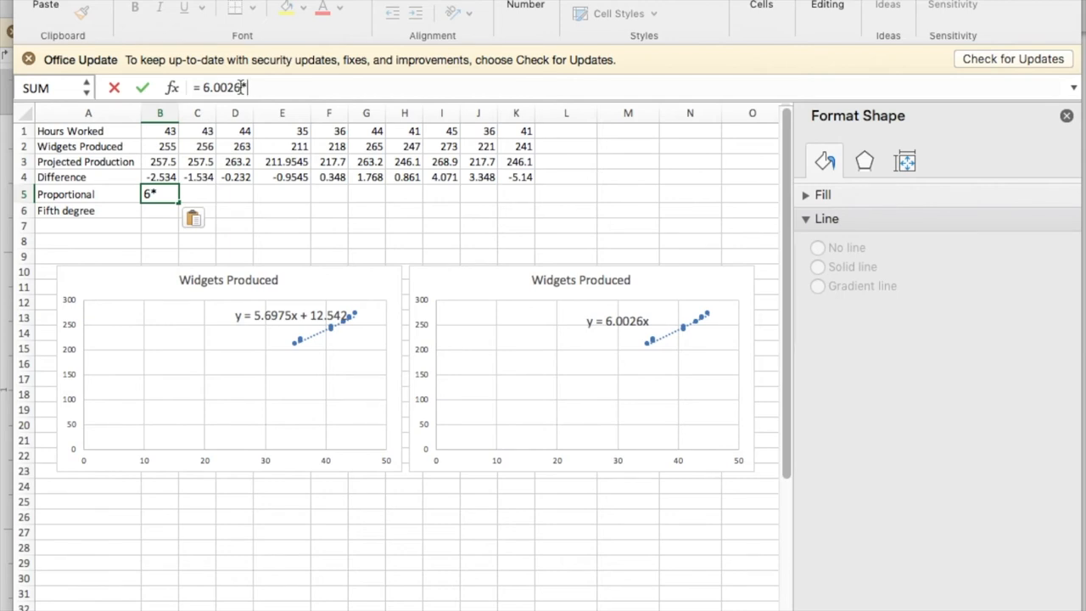
{"action": "type", "text": "b"}
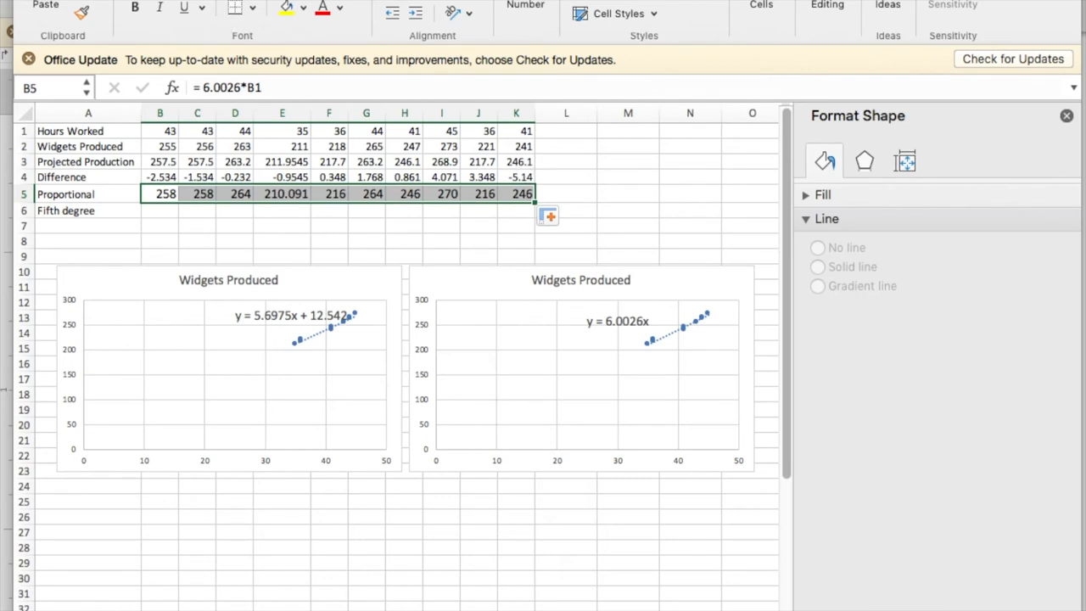
{"action": "left_click", "coordinate": [254, 7]}
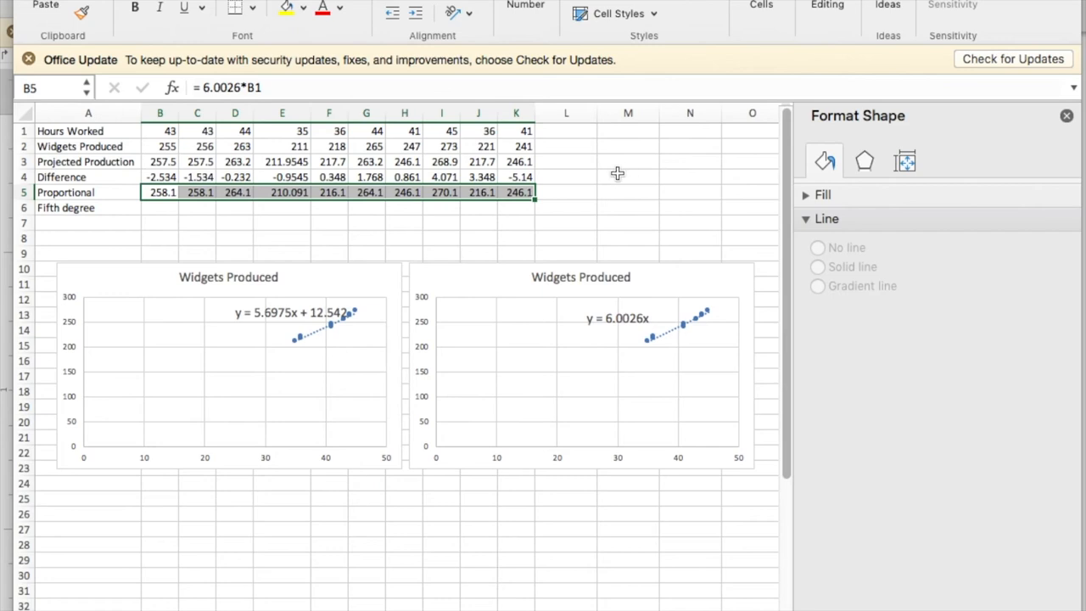
{"action": "mouse_move", "coordinate": [523, 156]}
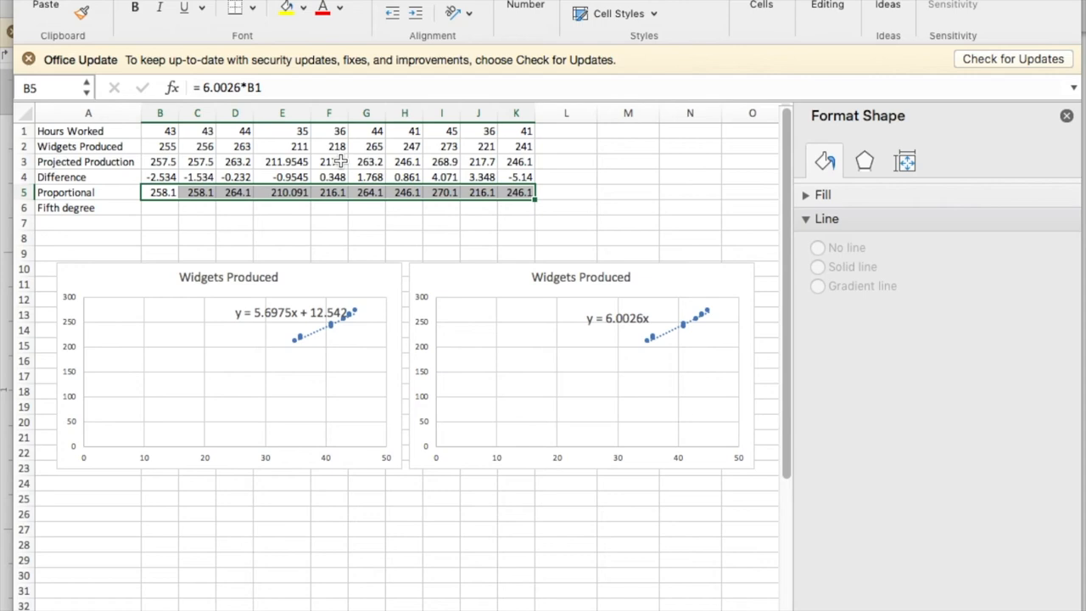
{"action": "mouse_move", "coordinate": [299, 341]}
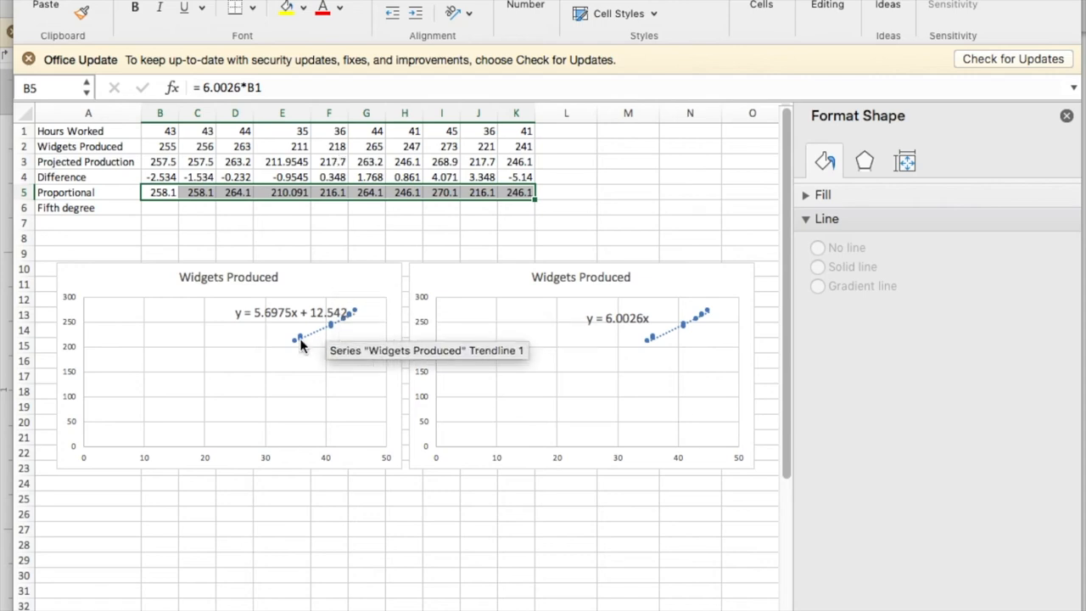
{"action": "mouse_move", "coordinate": [159, 444]}
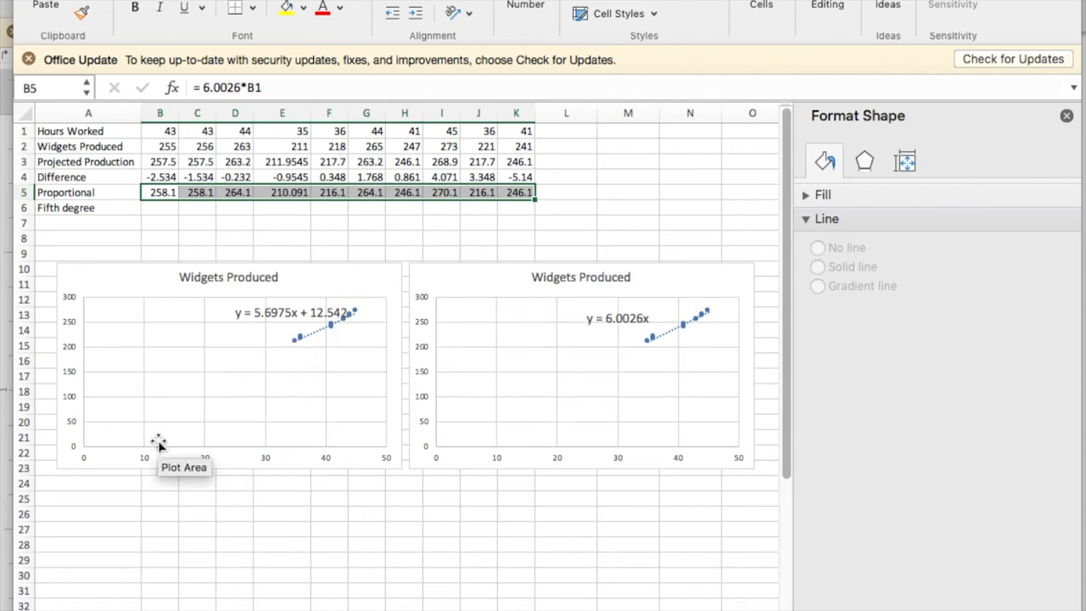
- Select B1:K2 and insert a third scatter chart below the first
{"action": "left_click", "coordinate": [159, 131]}
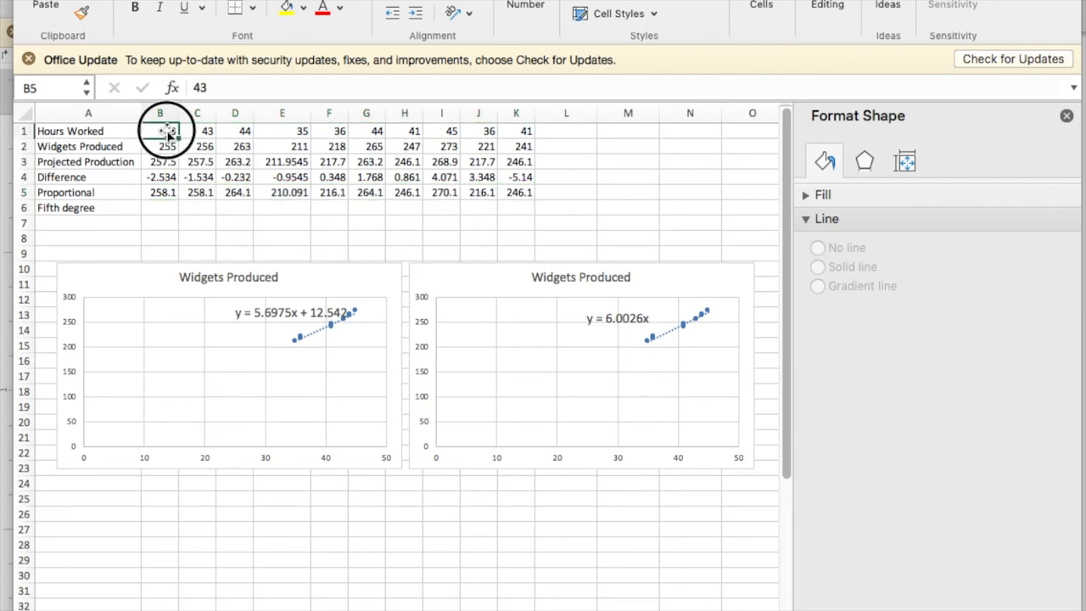
{"action": "left_click_drag", "start_coordinate": [160, 131], "coordinate": [516, 146]}
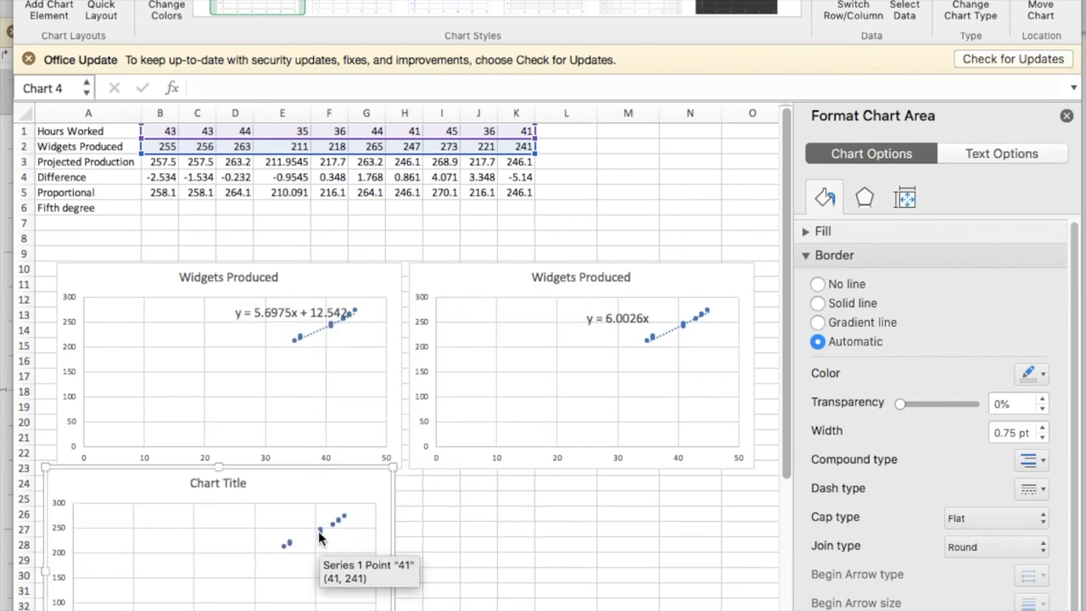
- Add a polynomial trendline of order 5 to the third chart with its equation displayed
{"action": "right_click", "coordinate": [330, 522]}
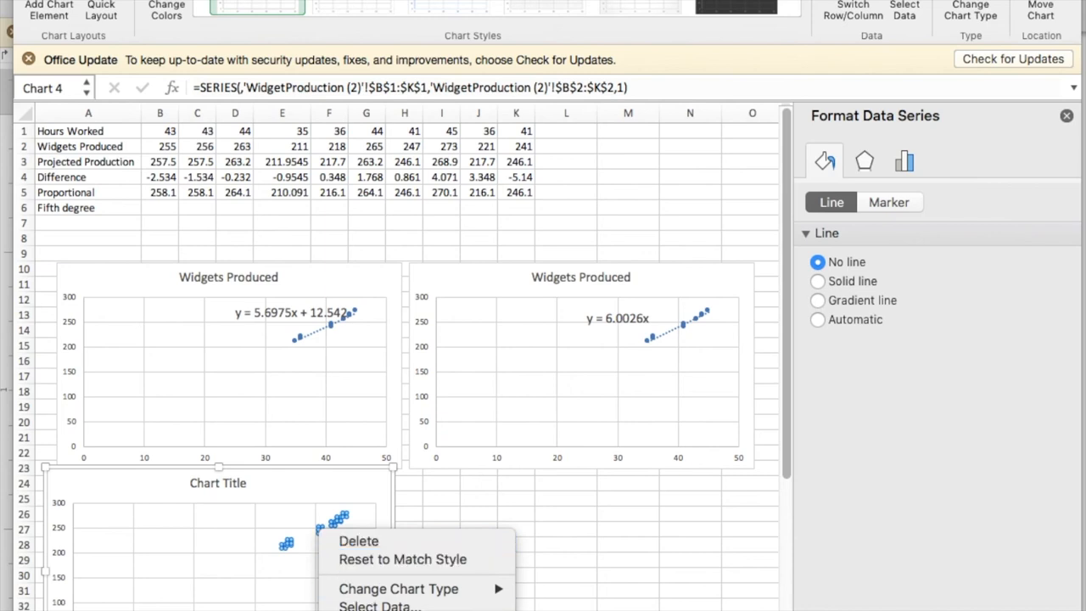
{"action": "left_click", "coordinate": [904, 162]}
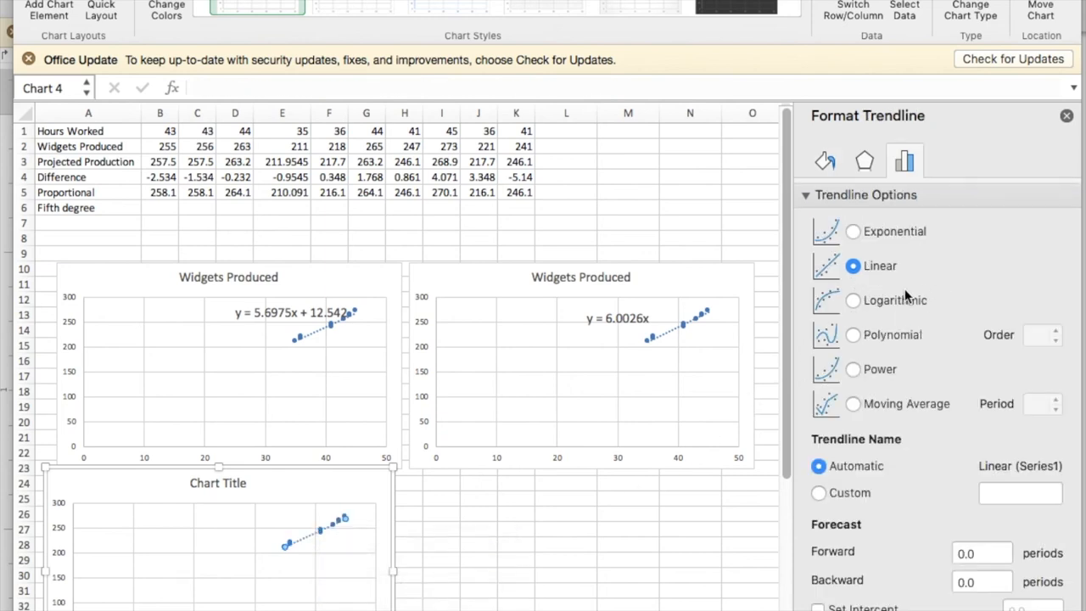
{"action": "left_click", "coordinate": [851, 334]}
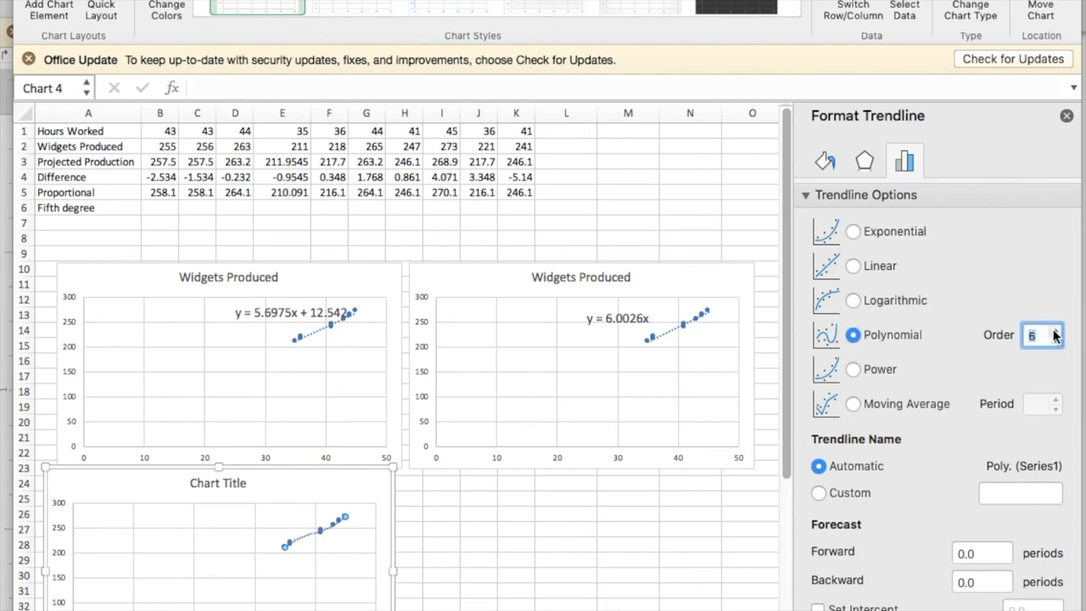
{"action": "left_click", "coordinate": [1054, 339]}
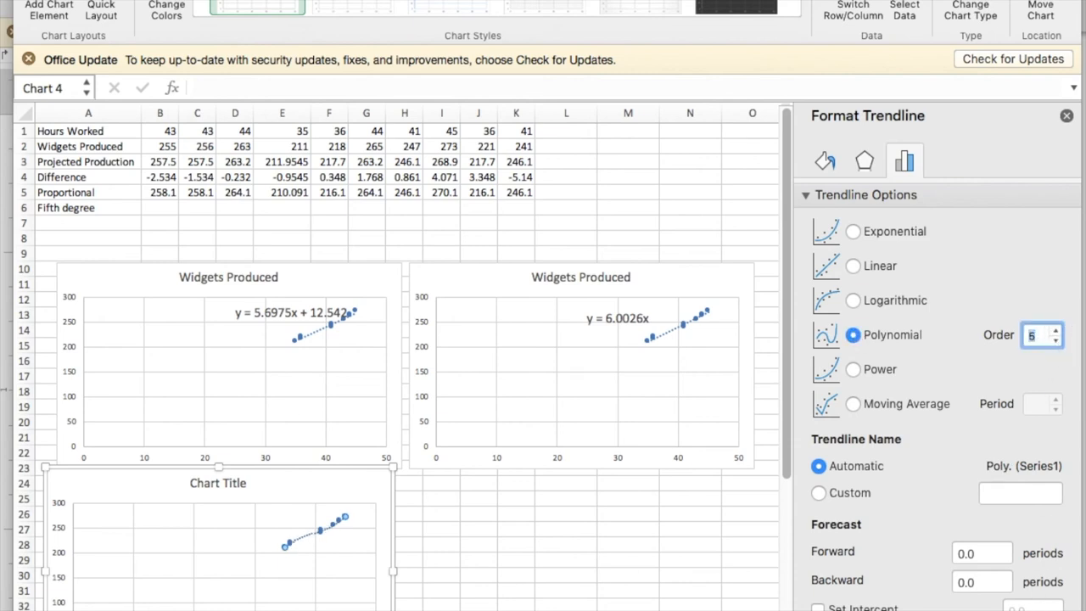
{"action": "mouse_move", "coordinate": [526, 414]}
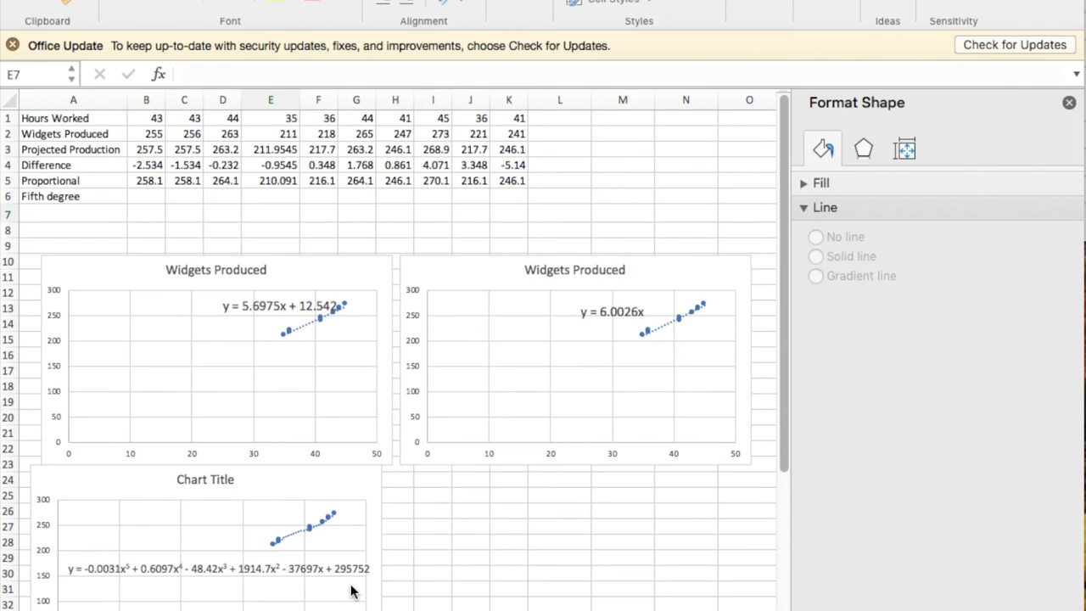
{"action": "mouse_move", "coordinate": [360, 587]}
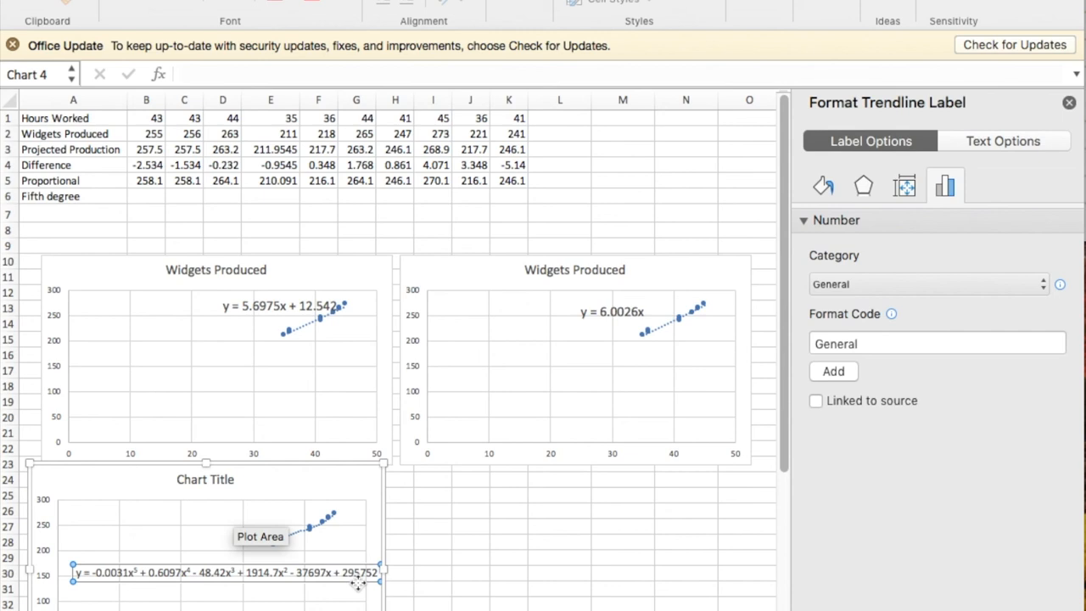
{"action": "mouse_move", "coordinate": [261, 550]}
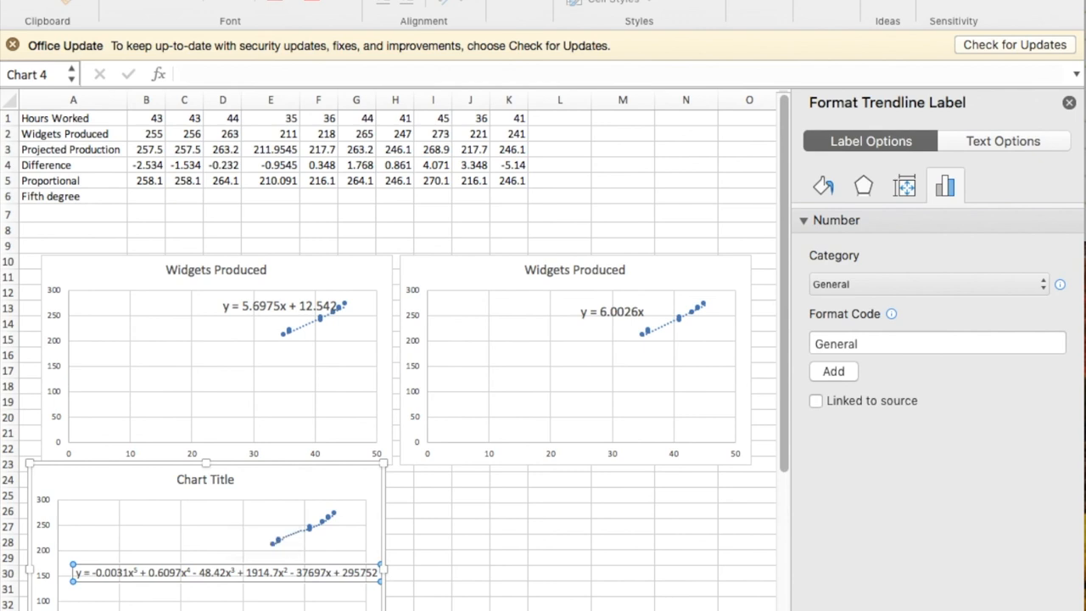
{"action": "mouse_move", "coordinate": [268, 557]}
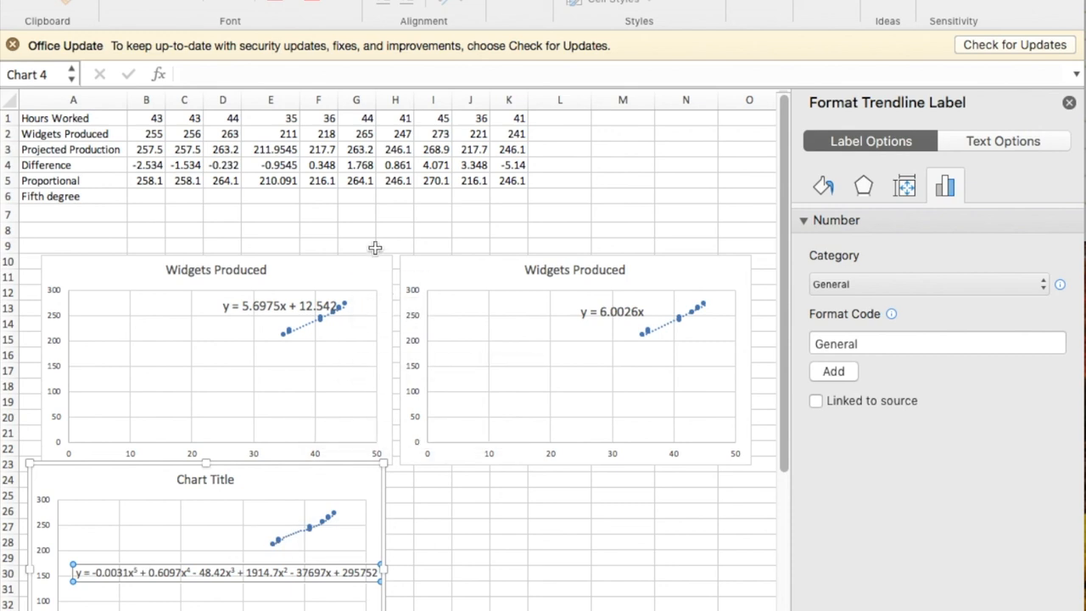
{"action": "mouse_move", "coordinate": [452, 326]}
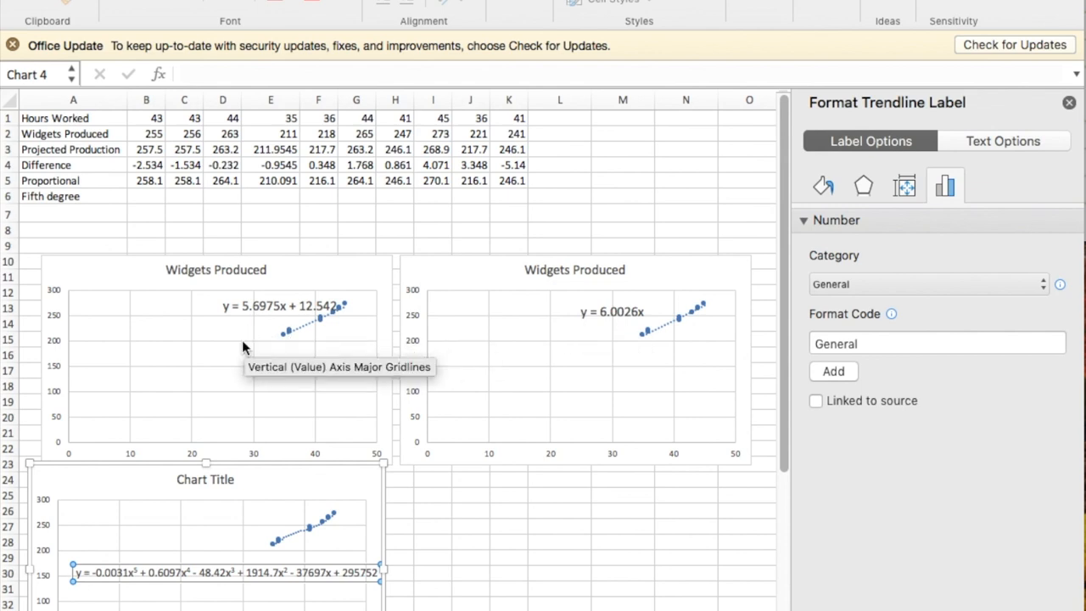
{"action": "mouse_move", "coordinate": [566, 322]}
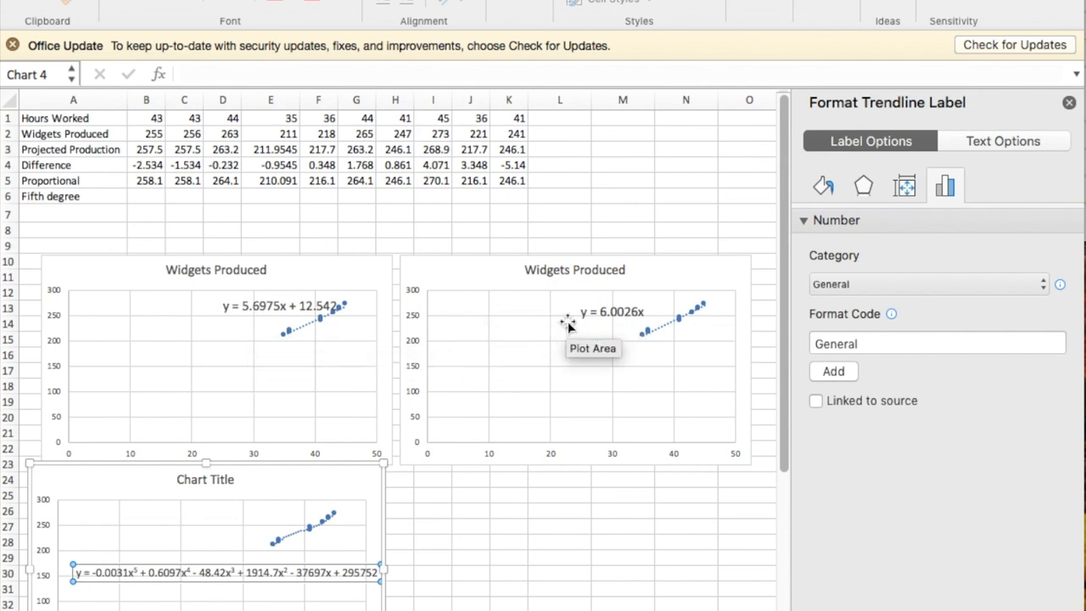